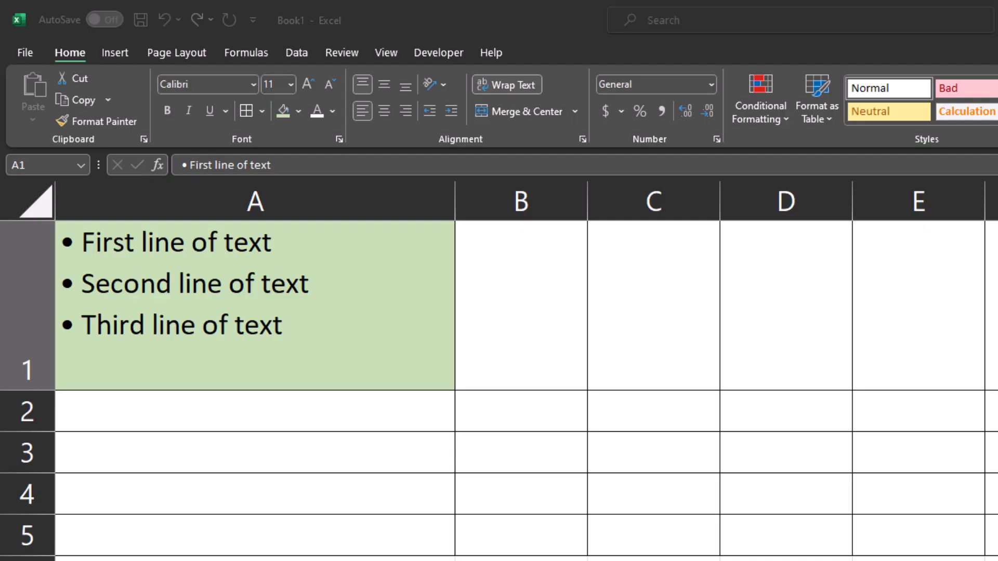
# In cell A1, add a line break below 'First line of text'
pyautogui.click(209, 111)
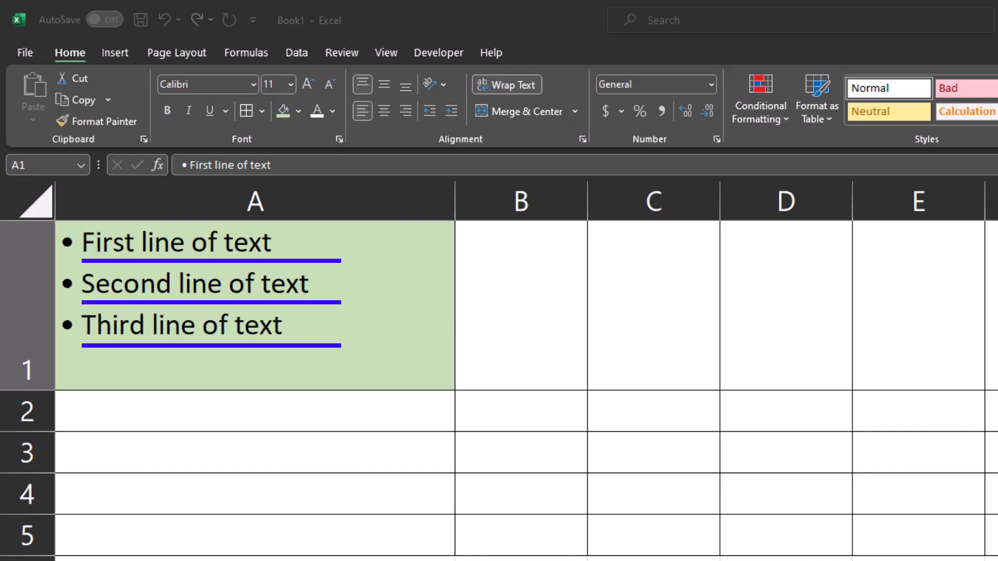
pyautogui.click(209, 110)
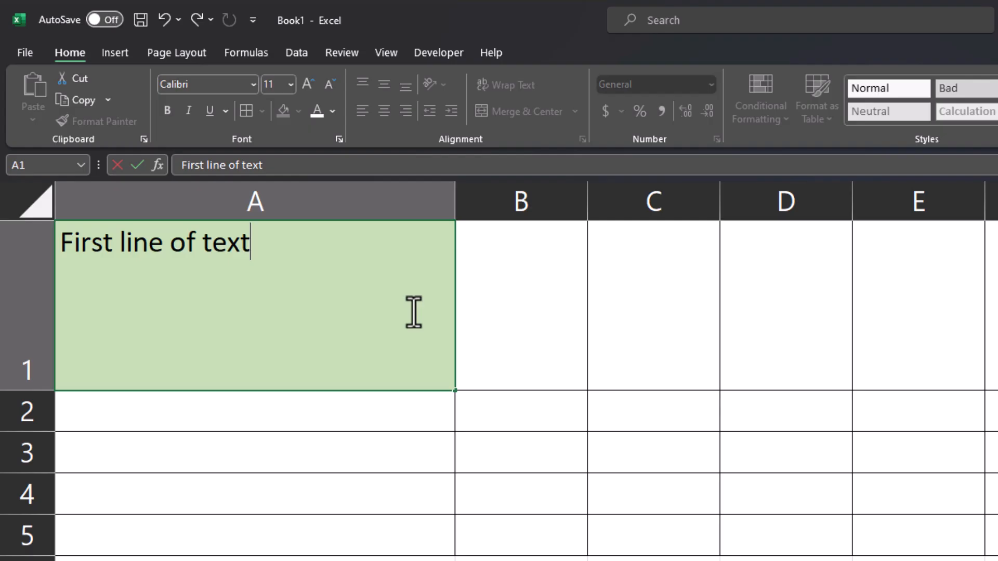
pyautogui.press('Enter')
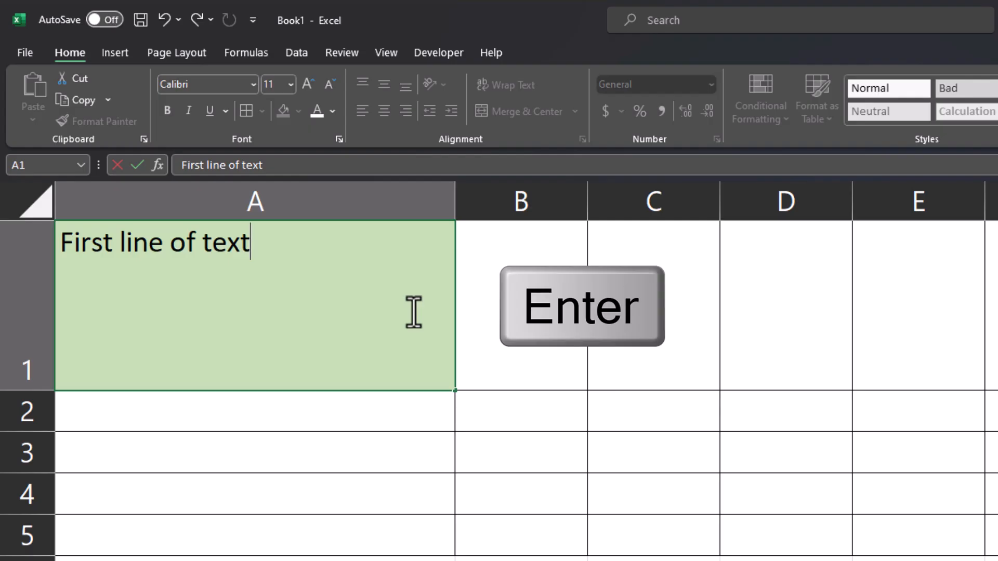
pyautogui.press('enter')
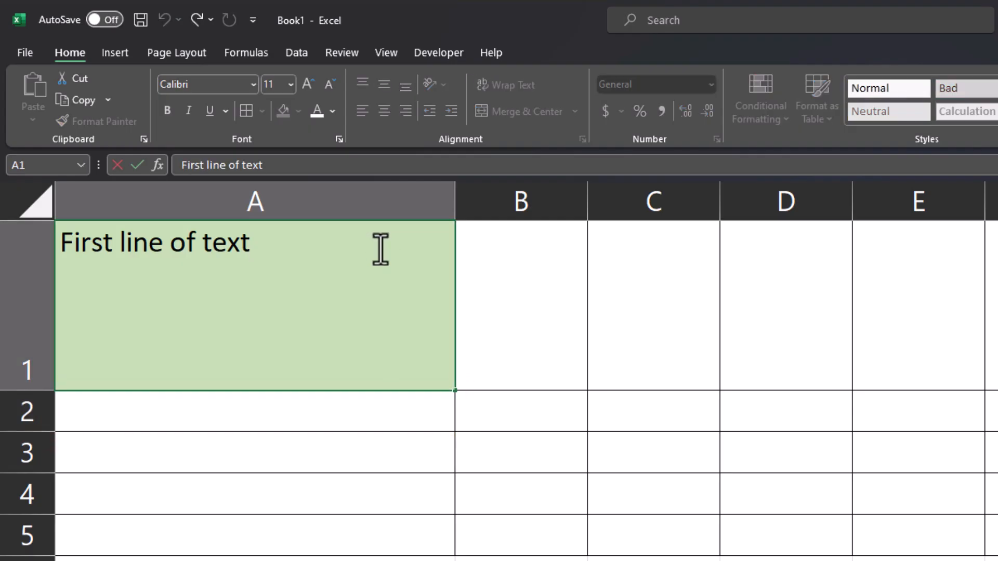
pyautogui.press('Alt+Enter')
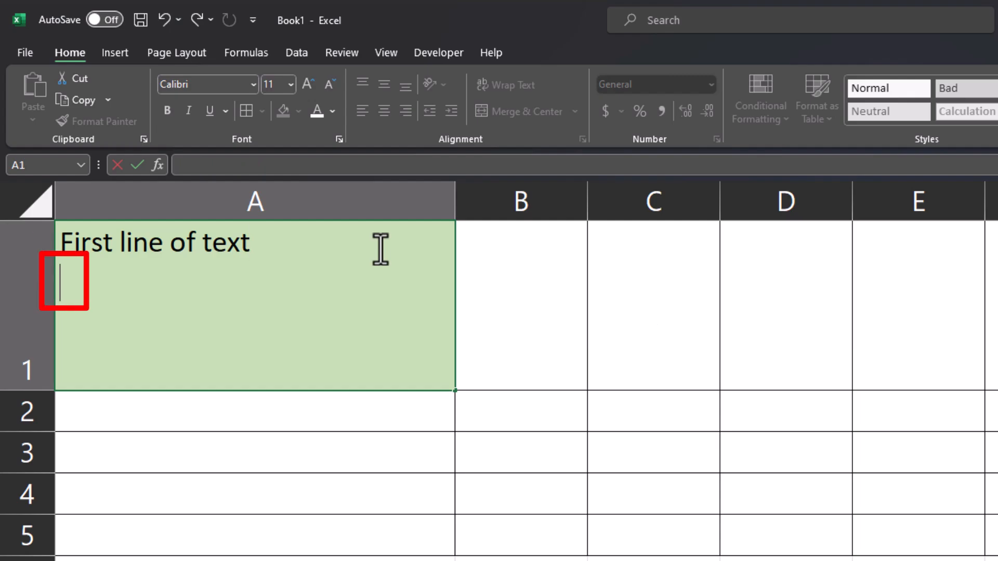
# Enter 'Second line of text' and begin the third line, 'Third line of t', in A1
pyautogui.write('Secon')
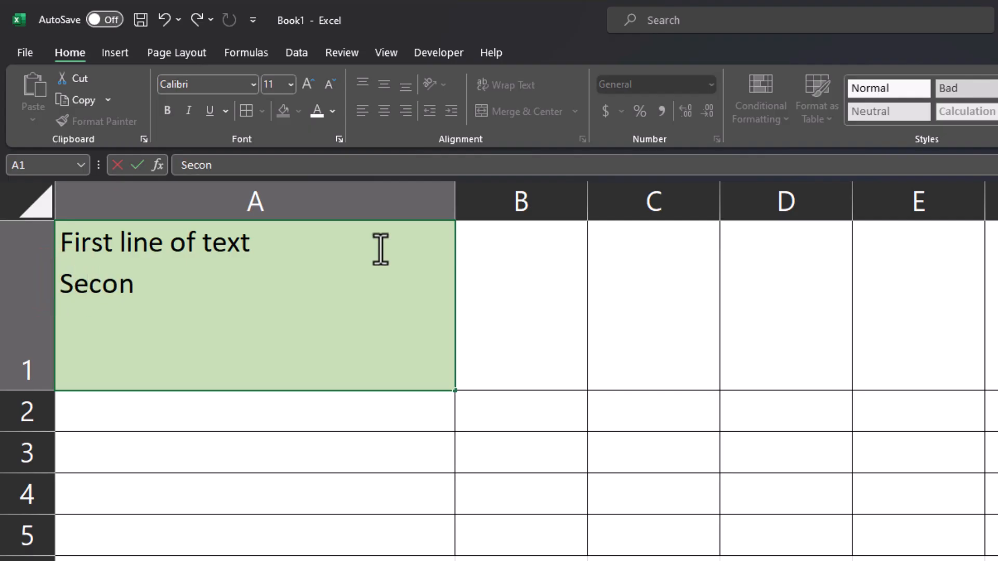
pyautogui.write('d line of text')
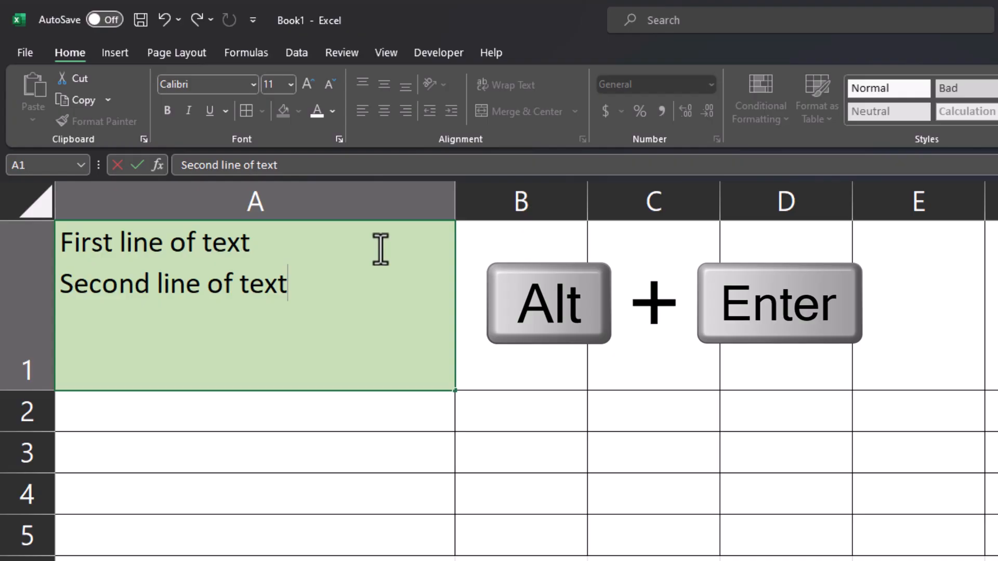
pyautogui.write('Third')
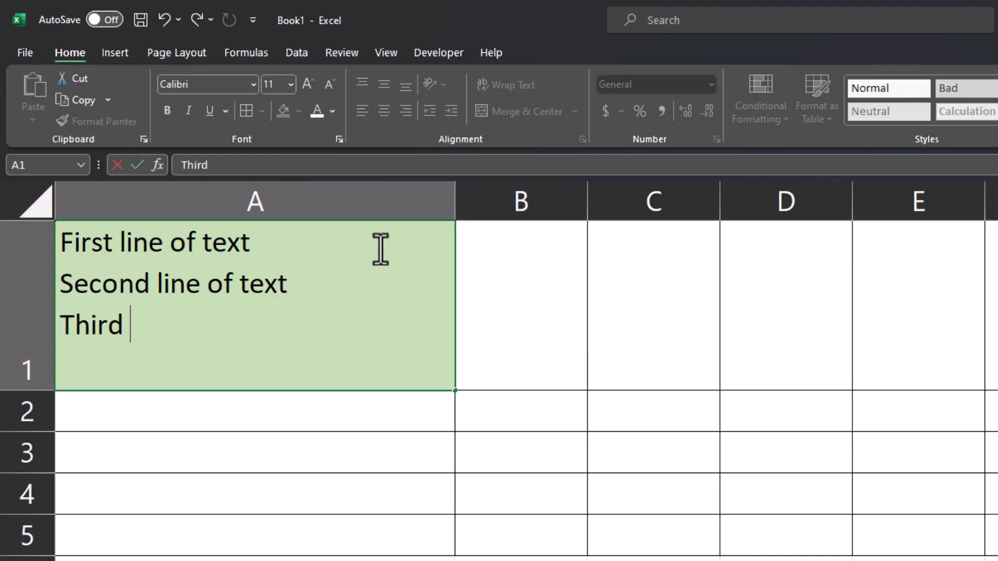
pyautogui.write('line of t')
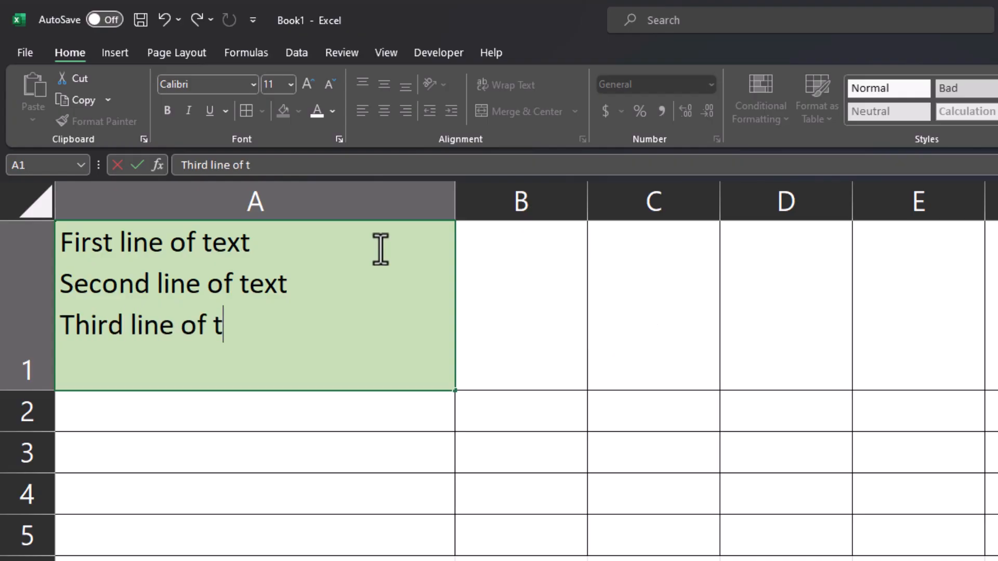
pyautogui.click(520, 305)
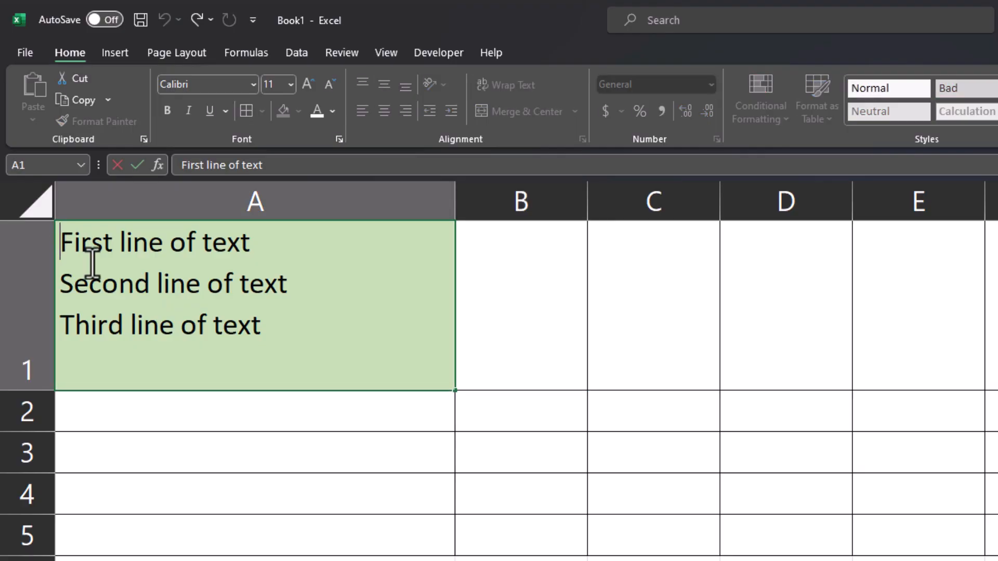
pyautogui.moveTo(307, 350)
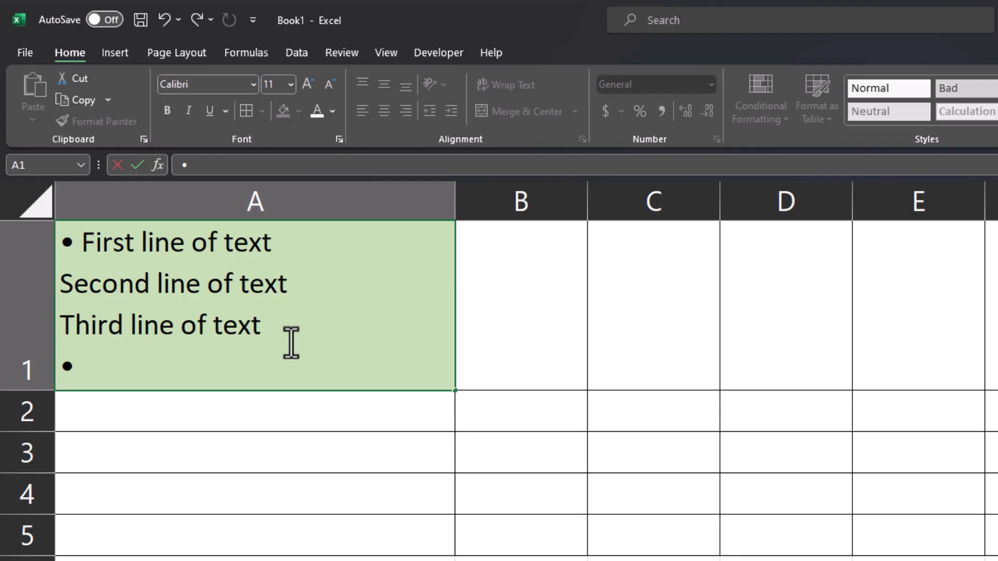
# Type 'Text' as the bulleted fourth line in cell A1
pyautogui.write('Text')
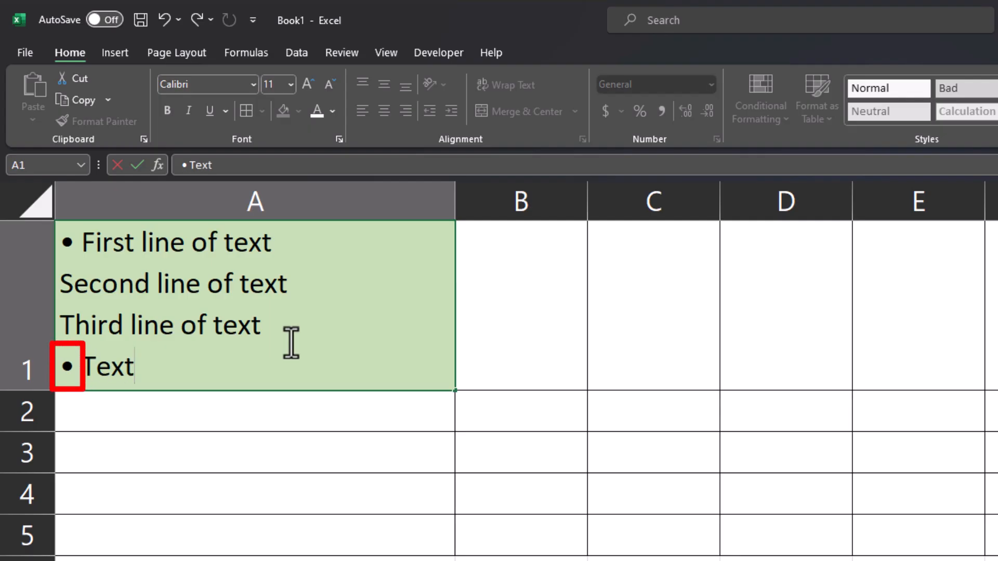